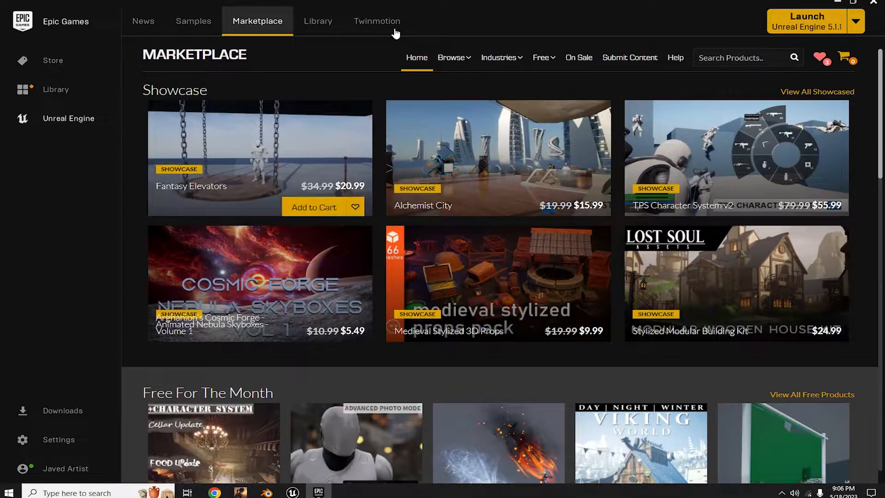
{"action": "mouse_move", "coordinate": [747, 58]}
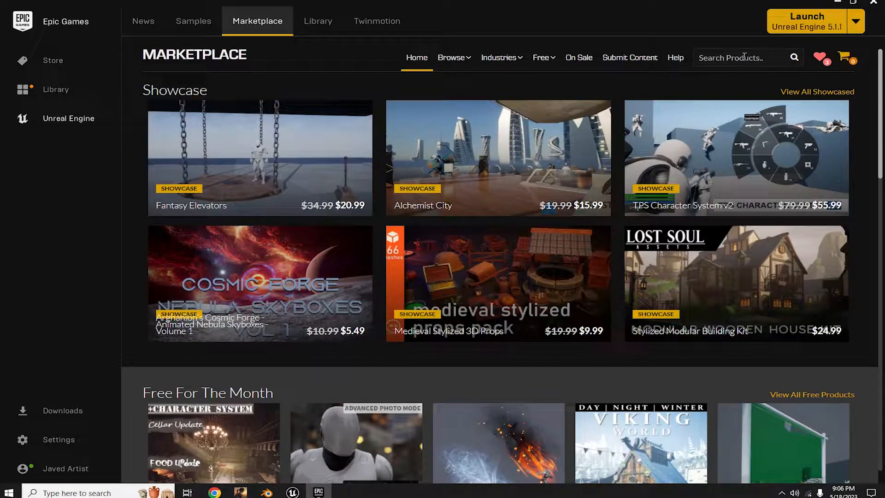
Step: Search the Marketplace for 'vfx' and open the Realistic Starter VFX Pack Vol 2 page
{"action": "type", "text": "vfx"}
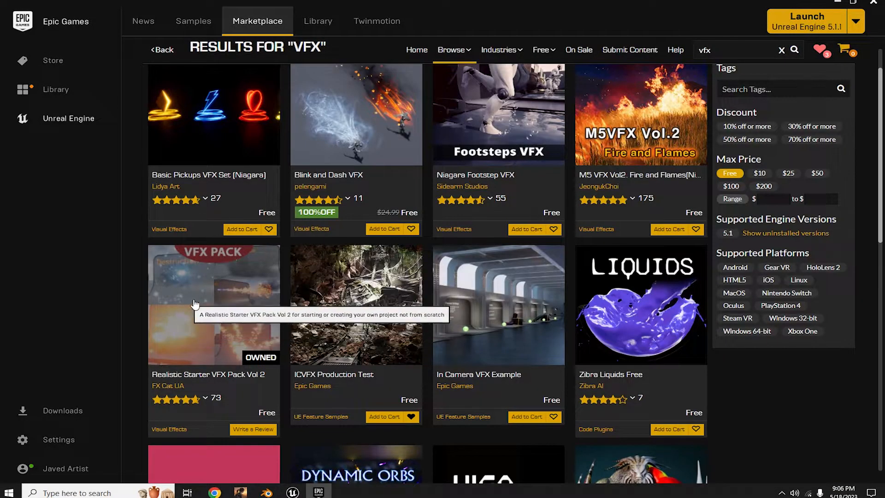
{"action": "left_click", "coordinate": [198, 302]}
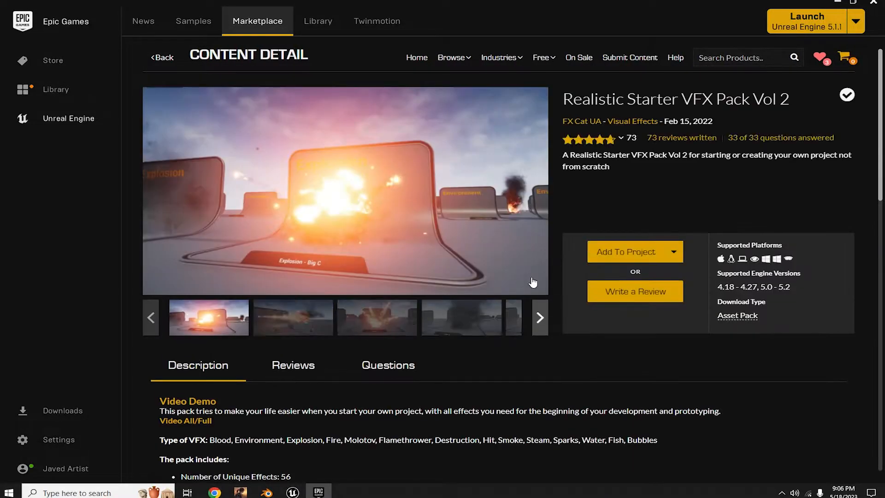
{"action": "left_click", "coordinate": [627, 251]}
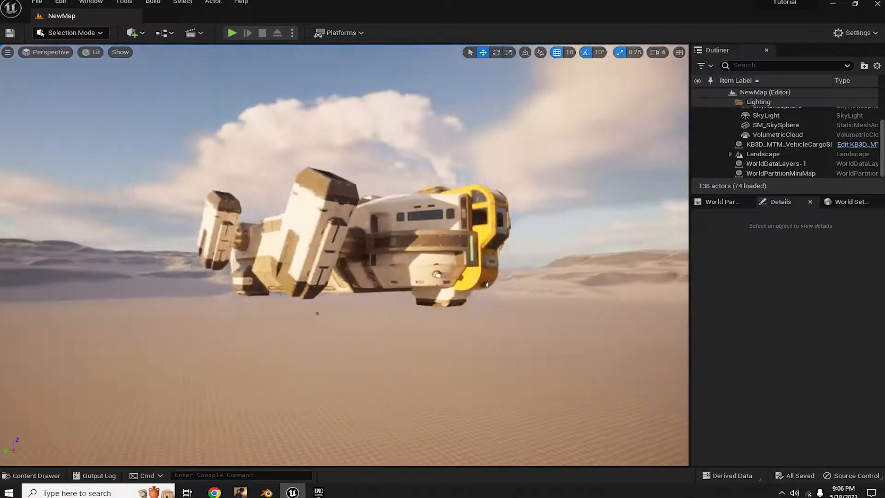
Step: Browse the VFX pack's Particles > Fire folder and place P_Flamethrower in the level
{"action": "left_click", "coordinate": [37, 476]}
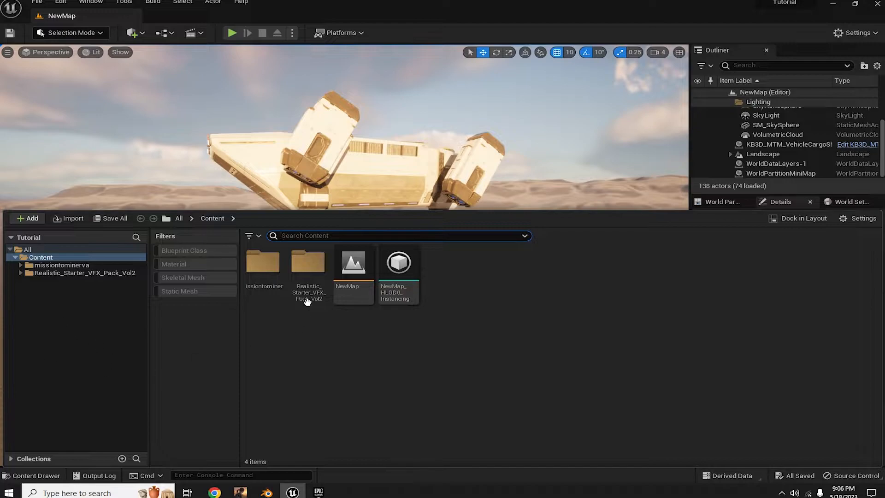
{"action": "double_click", "coordinate": [308, 262]}
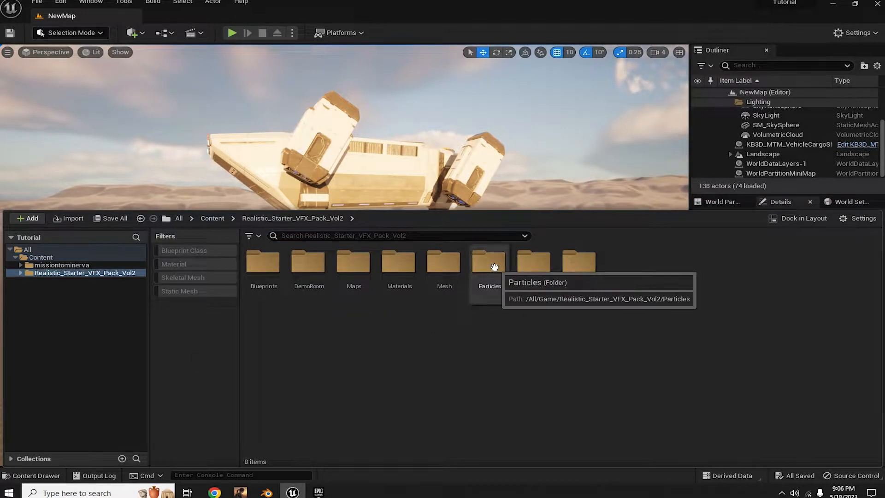
{"action": "double_click", "coordinate": [489, 263]}
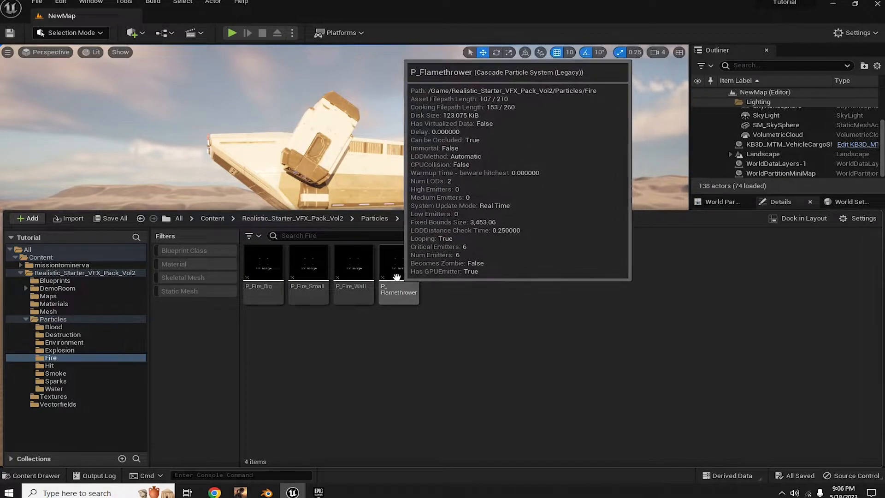
{"action": "left_click", "coordinate": [35, 476]}
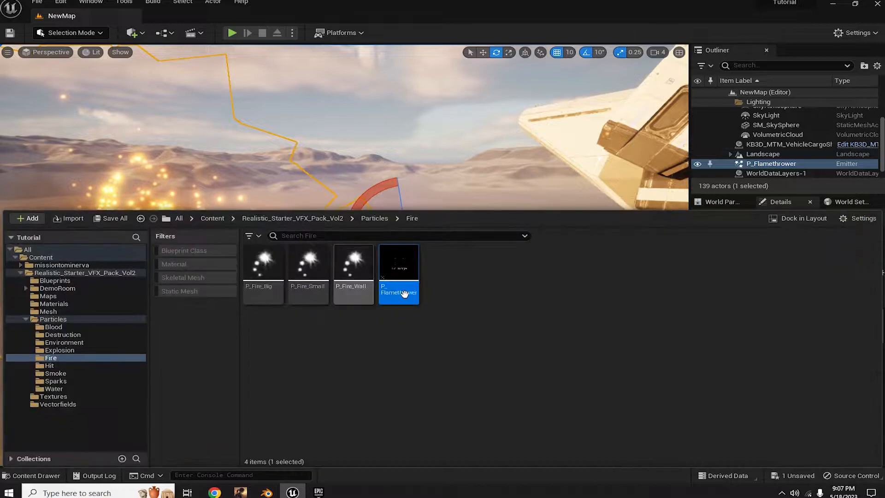
Step: Open P_Flamethrower in Cascade and tint its emitters' Color Over Life to blue
{"action": "double_click", "coordinate": [398, 275]}
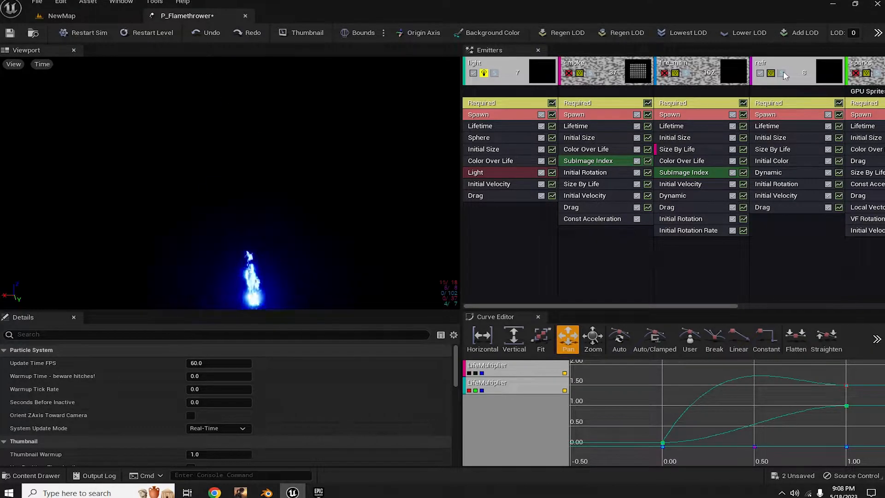
{"action": "scroll", "scroll_direction": "right", "scroll_amount": 3}
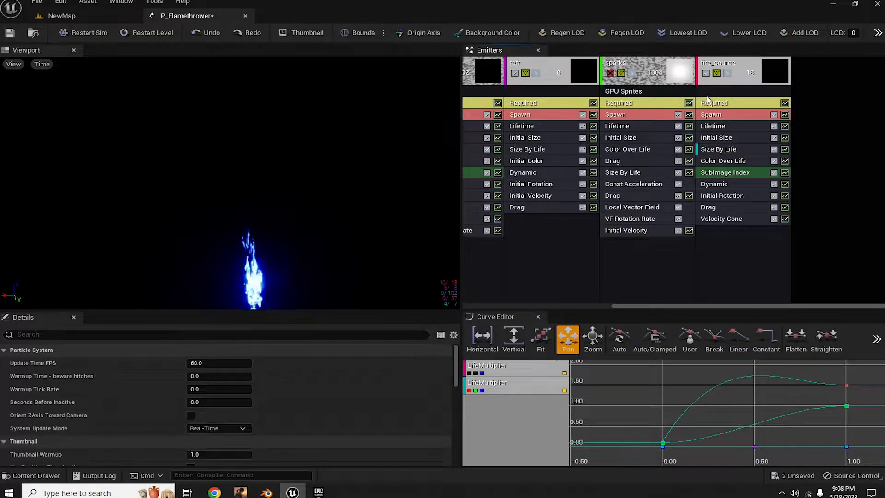
Step: Set the fire_source emitter's Spawn Rate constant to 35 (and a value of 3500.0)
{"action": "left_click", "coordinate": [722, 114]}
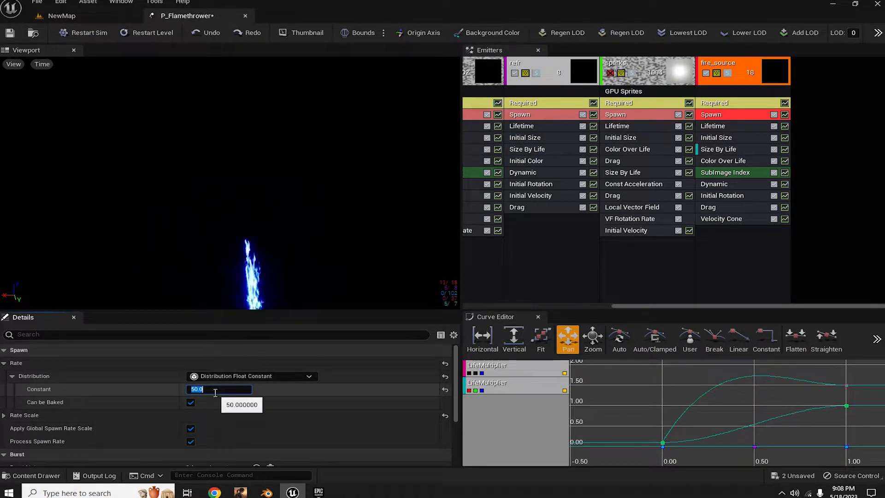
{"action": "type", "text": "35"}
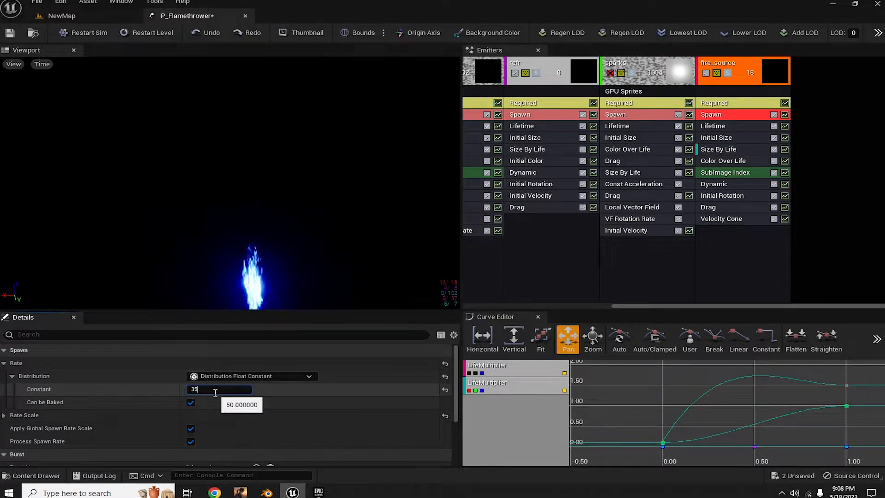
{"action": "type", "text": "3500.0"}
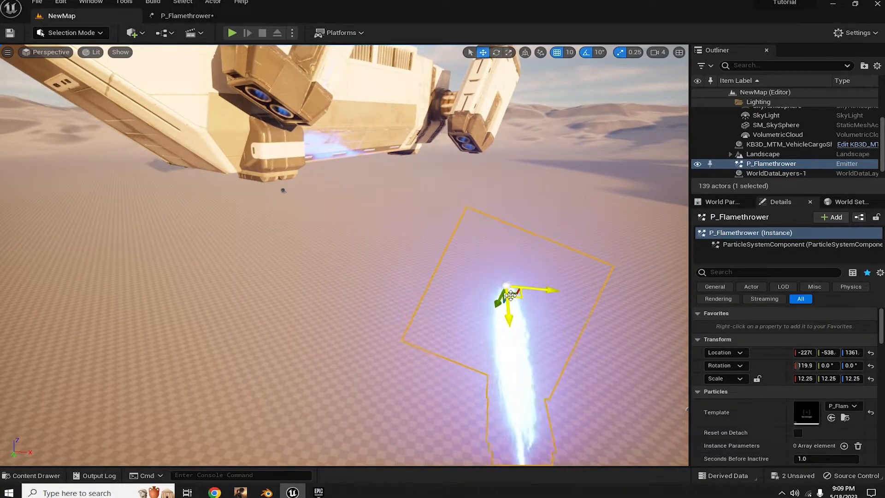
Step: Drag the flamethrower effect upward to sit beneath the cargo ship's engine pod
{"action": "left_click_drag", "start_coordinate": [510, 295], "coordinate": [604, 119]}
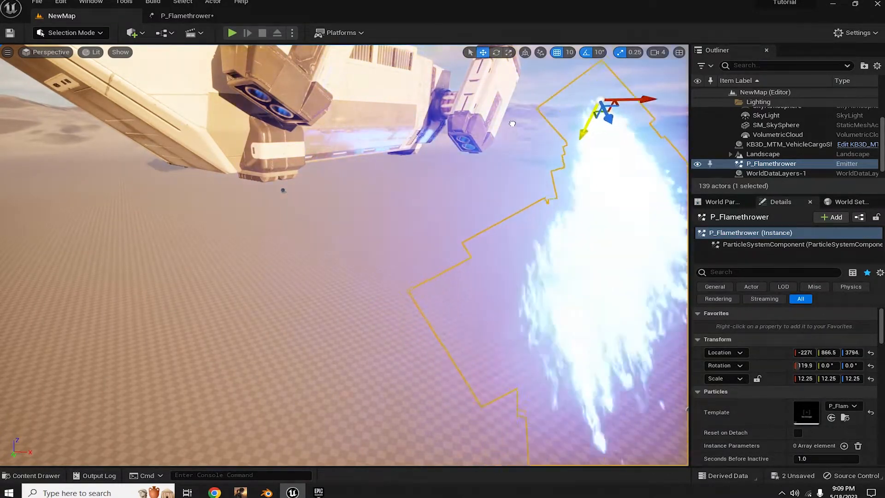